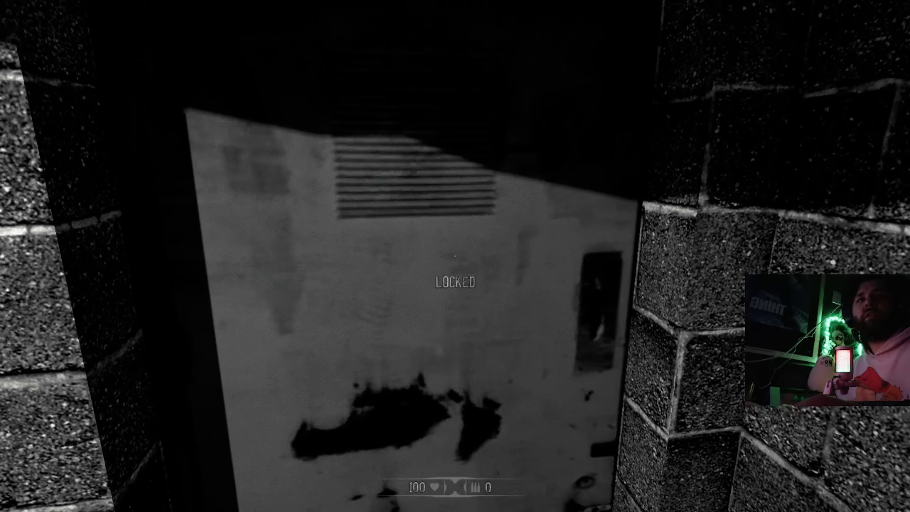
left_click(10, 502)
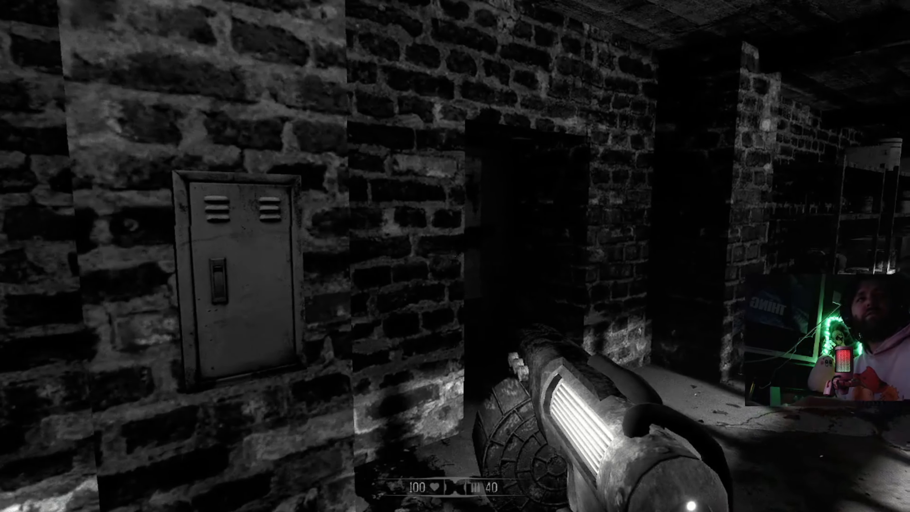
mouse_move(455, 256)
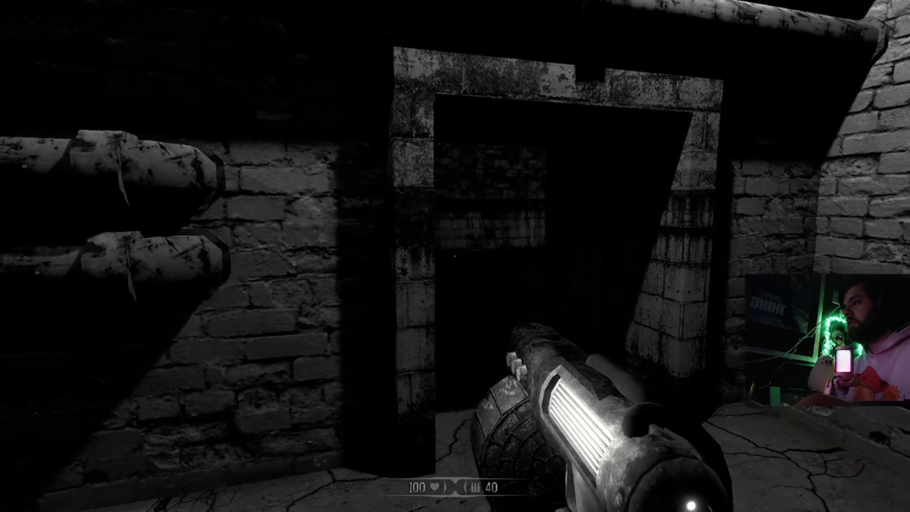
mouse_move(455, 256)
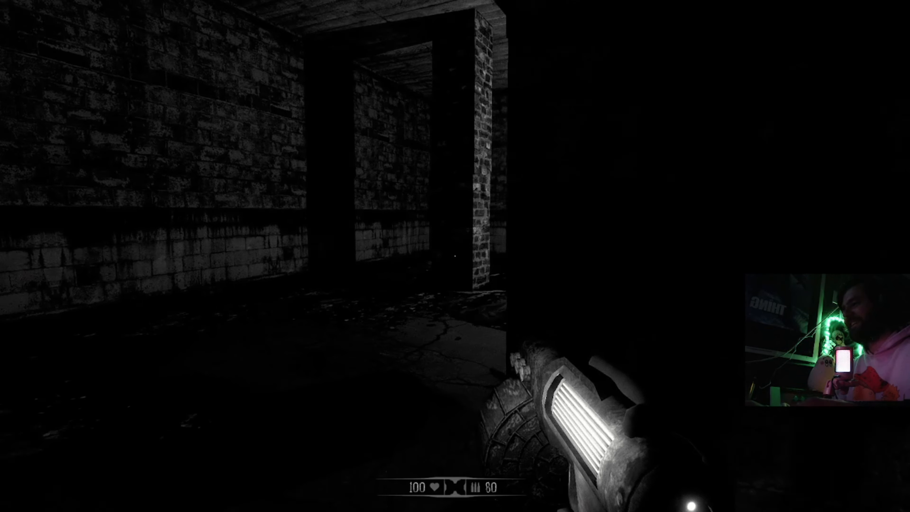
mouse_move(455, 256)
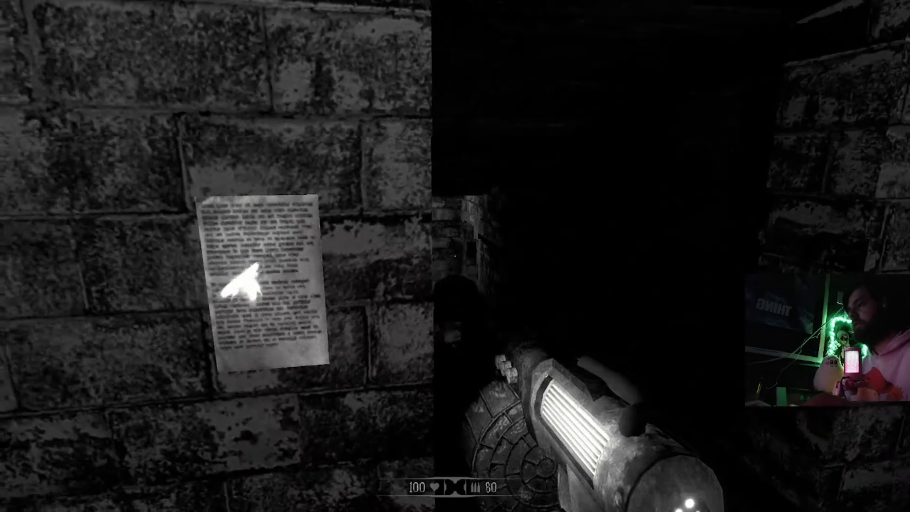
left_click(262, 279)
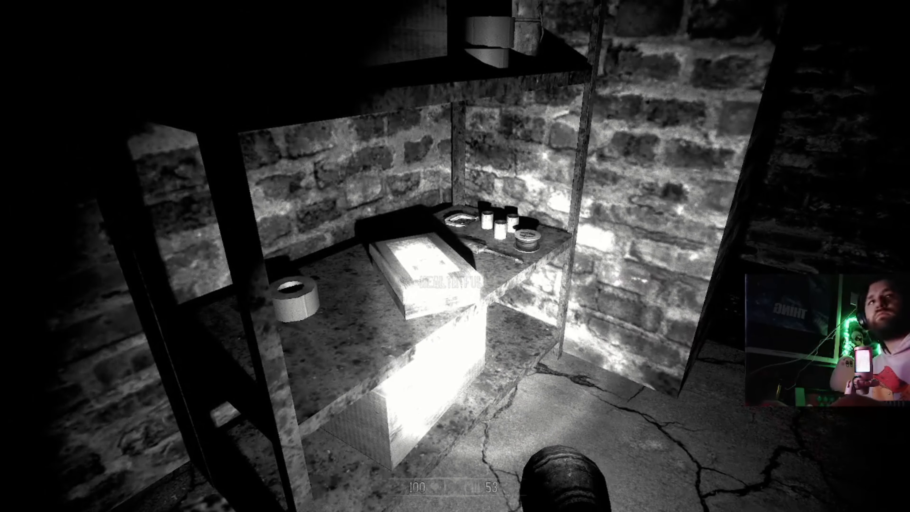
mouse_move(455, 256)
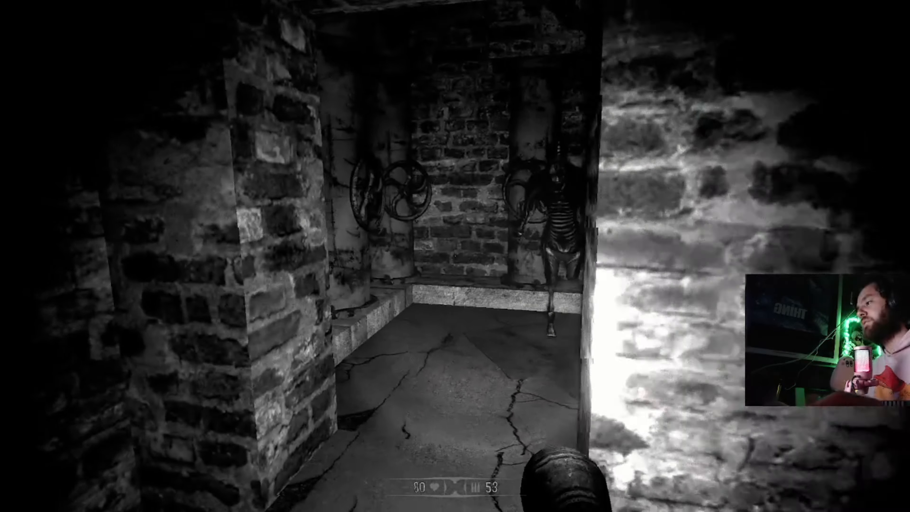
key("w")
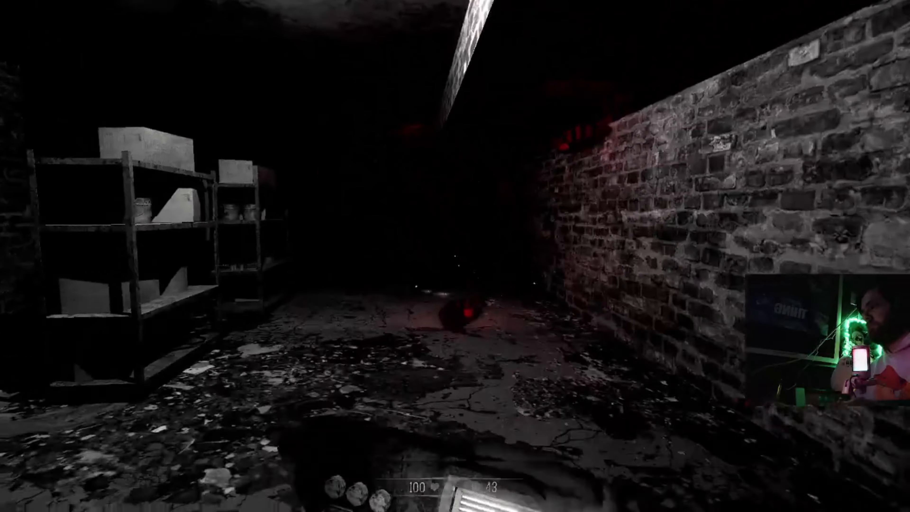
mouse_move(455, 256)
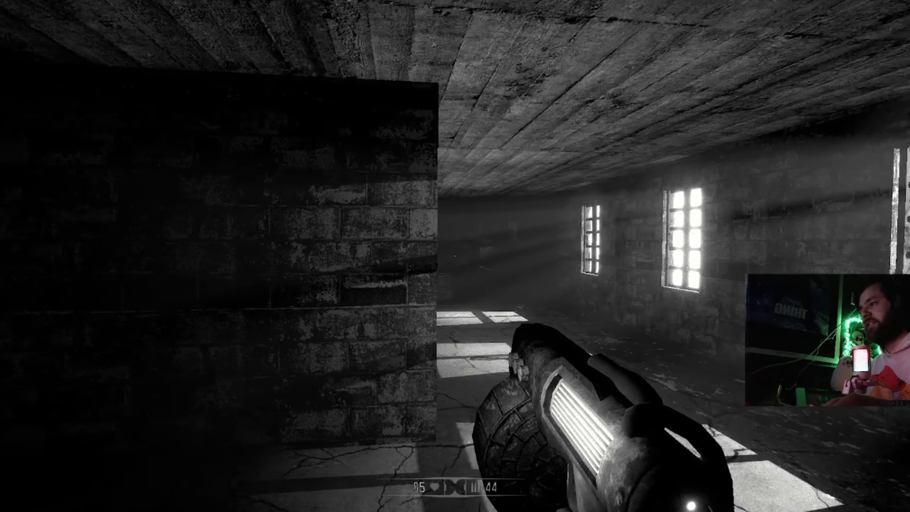
mouse_move(456, 256)
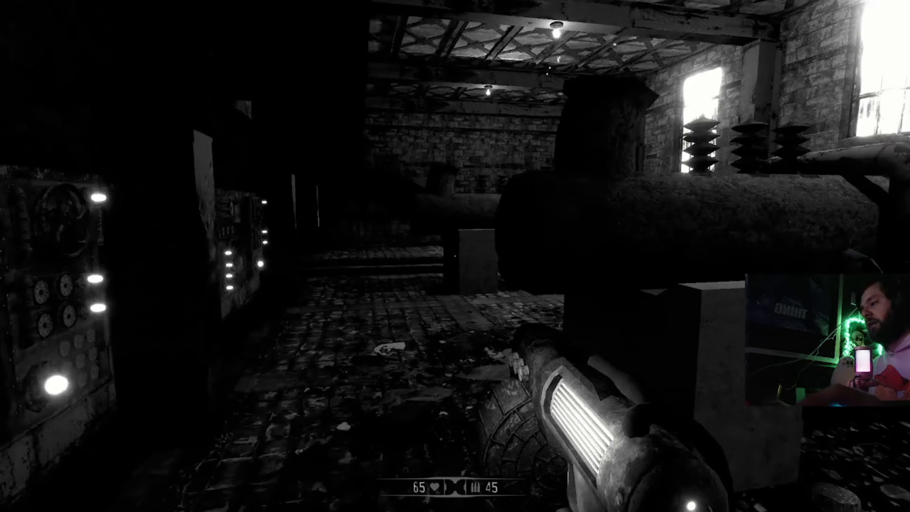
mouse_move(455, 256)
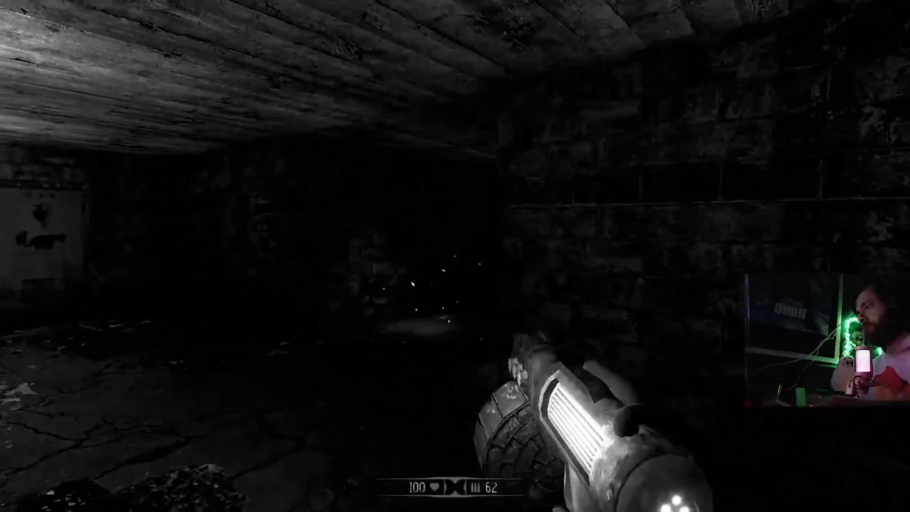
left_click(455, 256)
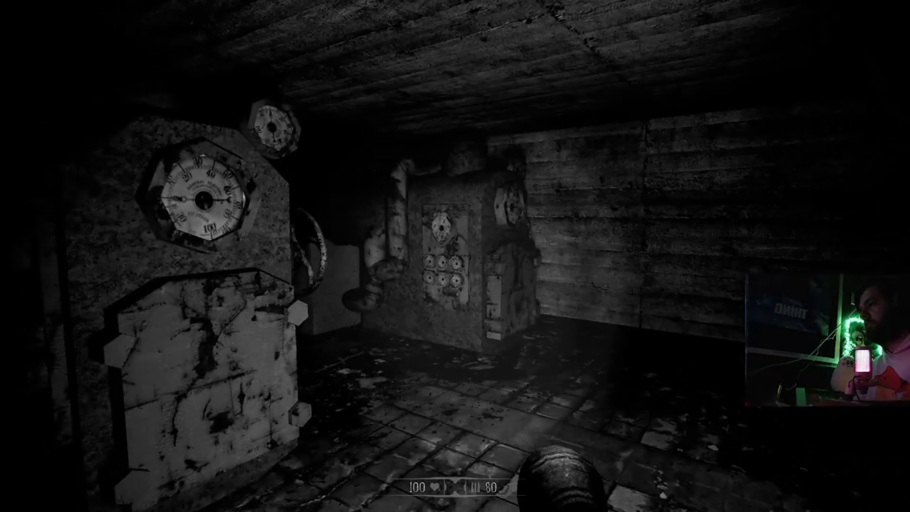
left_click(455, 256)
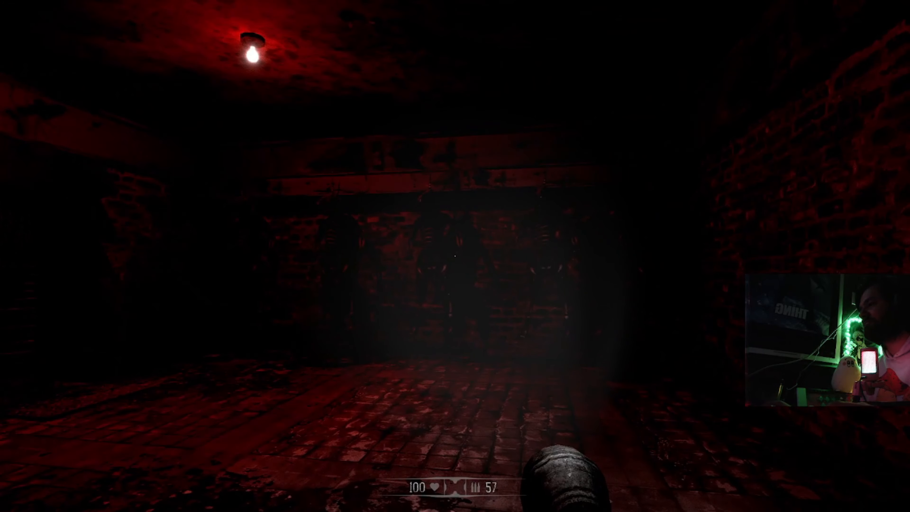
left_click(455, 256)
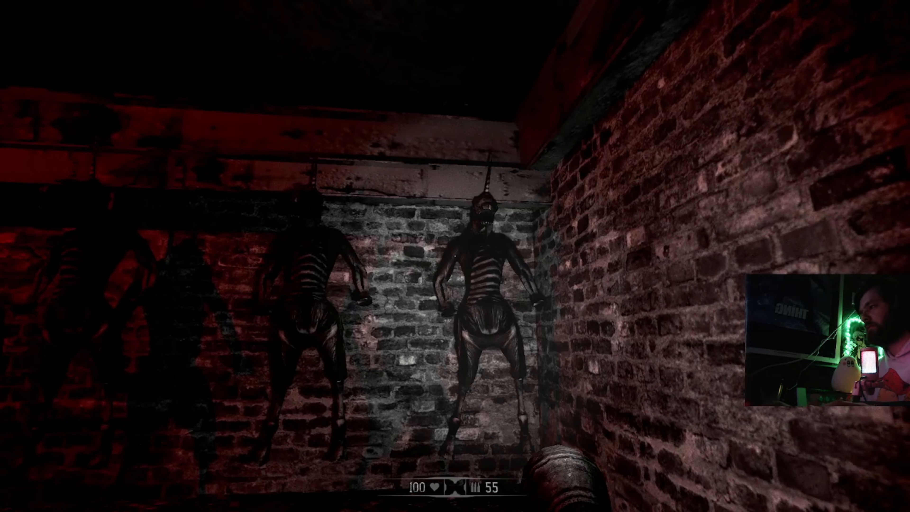
mouse_move(455, 256)
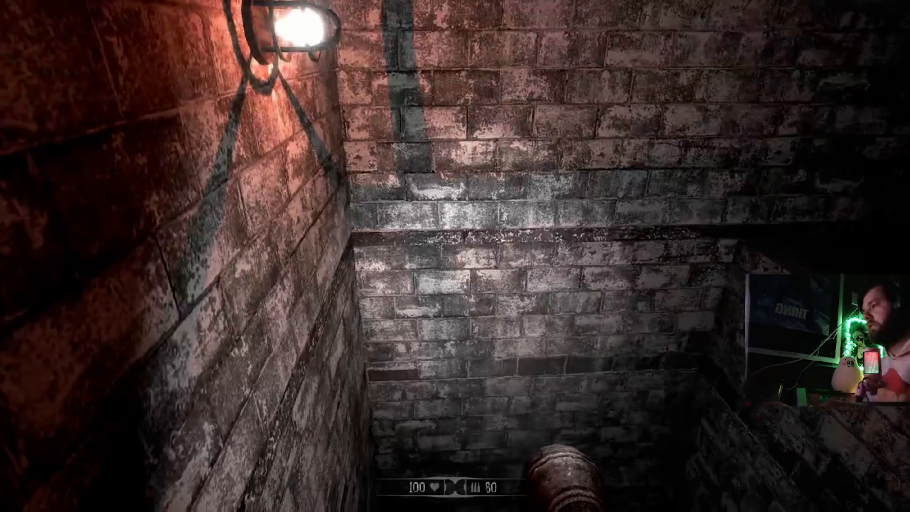
mouse_move(455, 256)
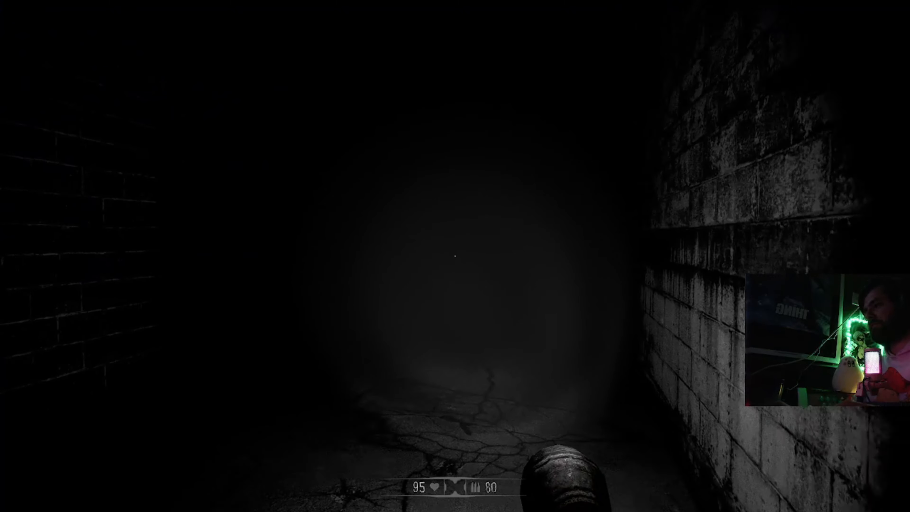
mouse_move(455, 256)
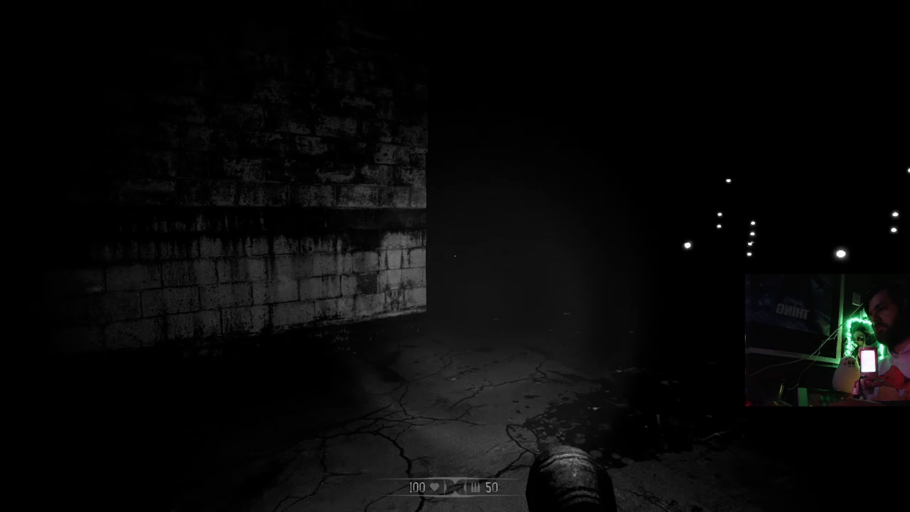
left_click(455, 256)
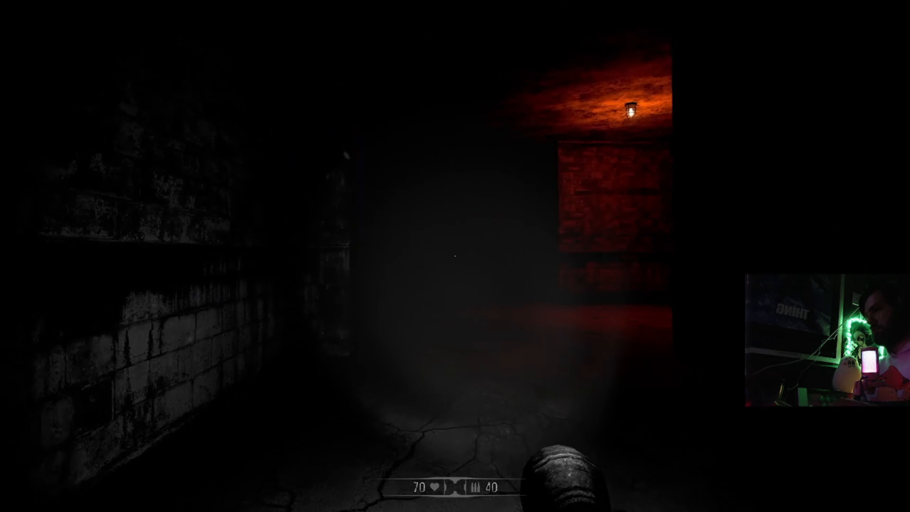
left_click(456, 256)
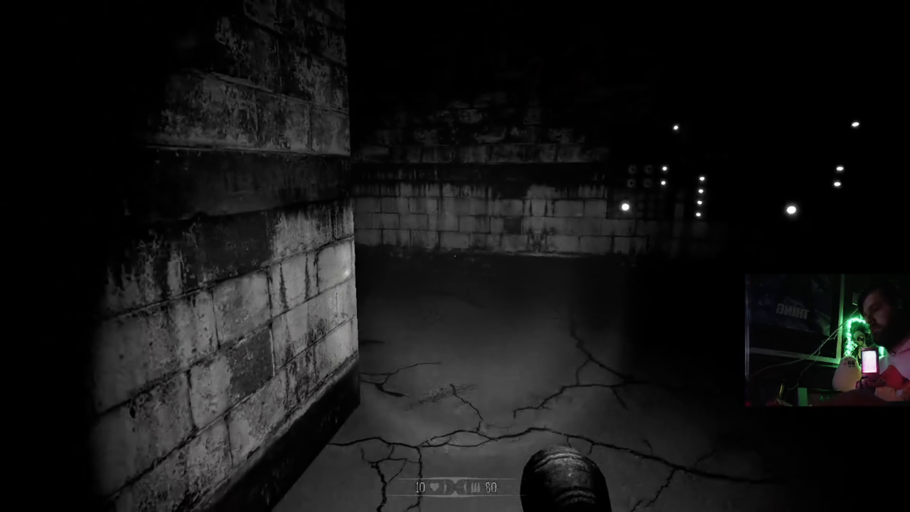
mouse_move(455, 256)
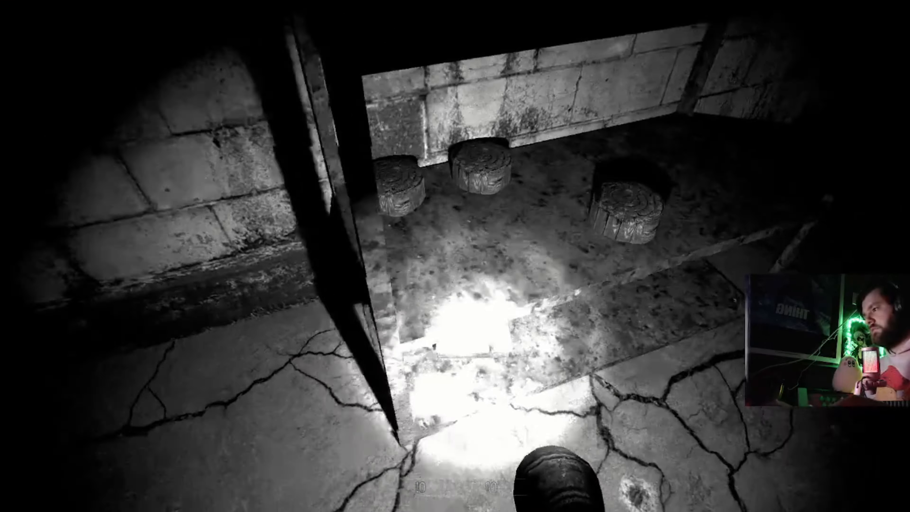